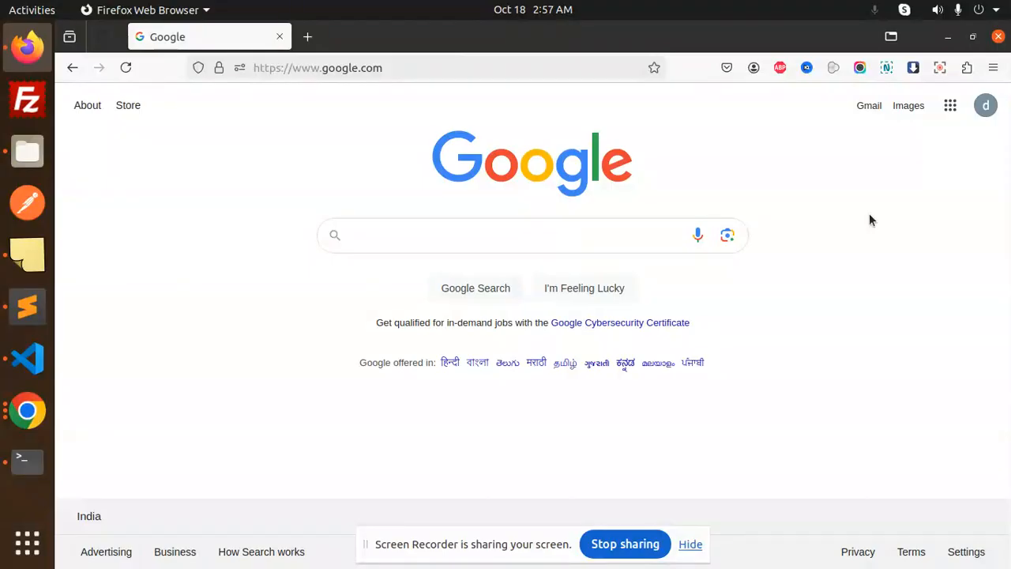
pyautogui.moveTo(182, 316)
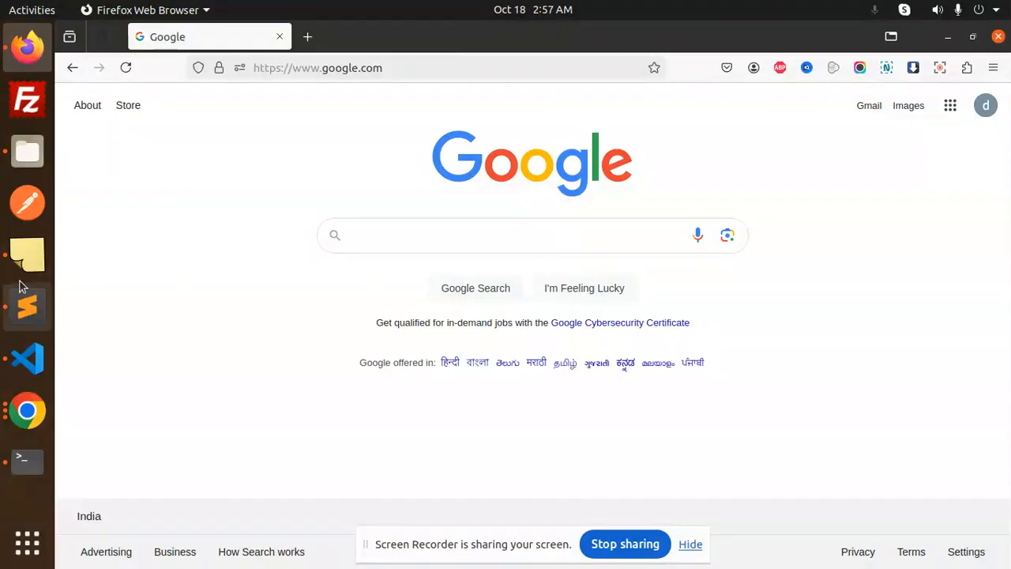
# Review accessToken.js from its require statements through the JWT client setup
pyautogui.click(26, 307)
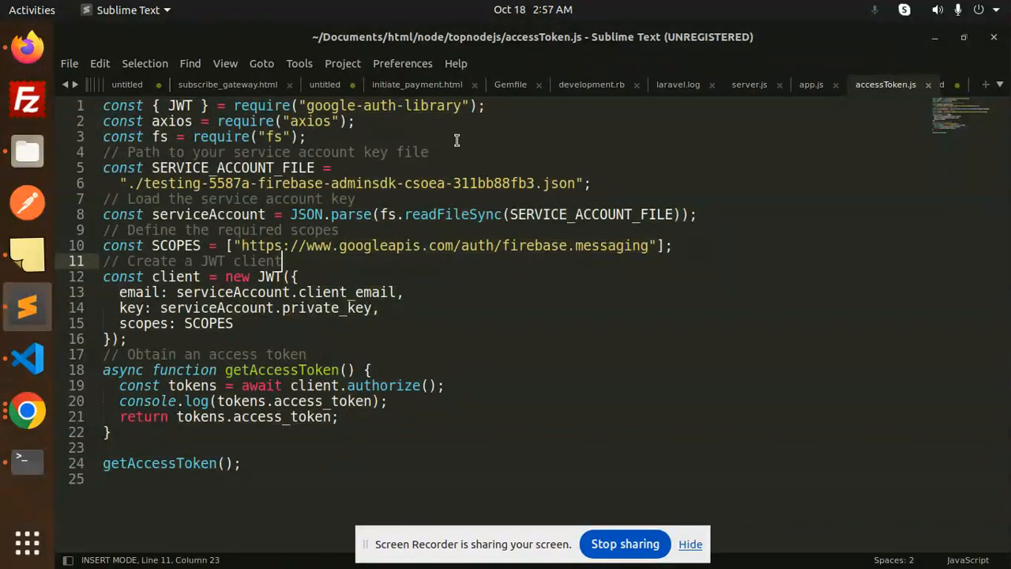
pyautogui.click(373, 104)
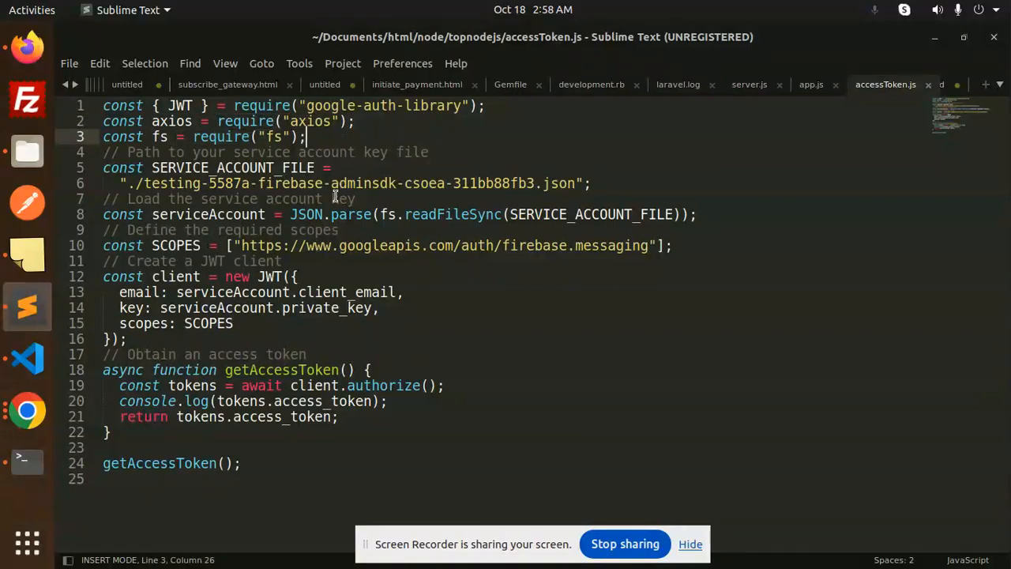
pyautogui.click(281, 260)
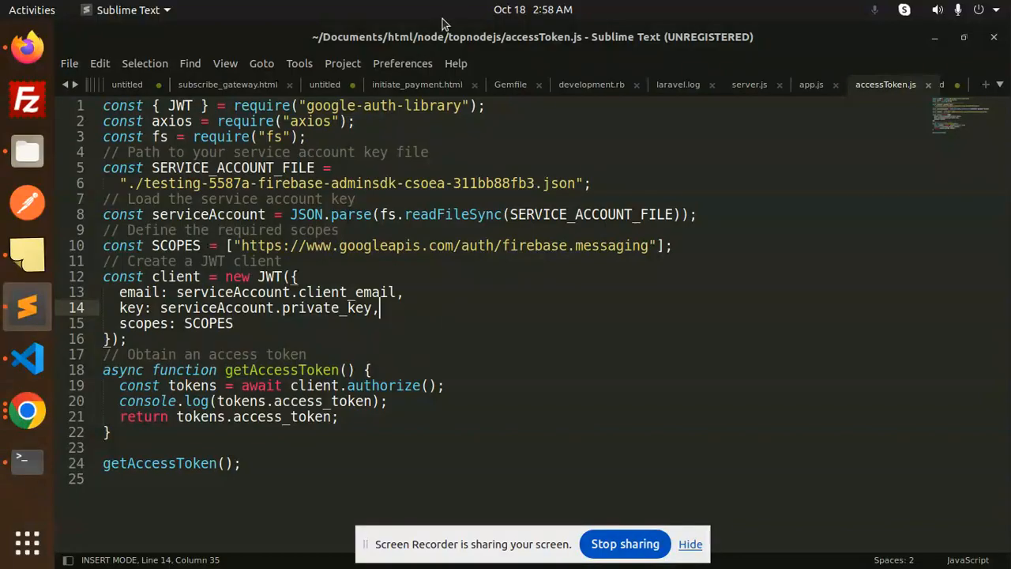
pyautogui.moveTo(151, 426)
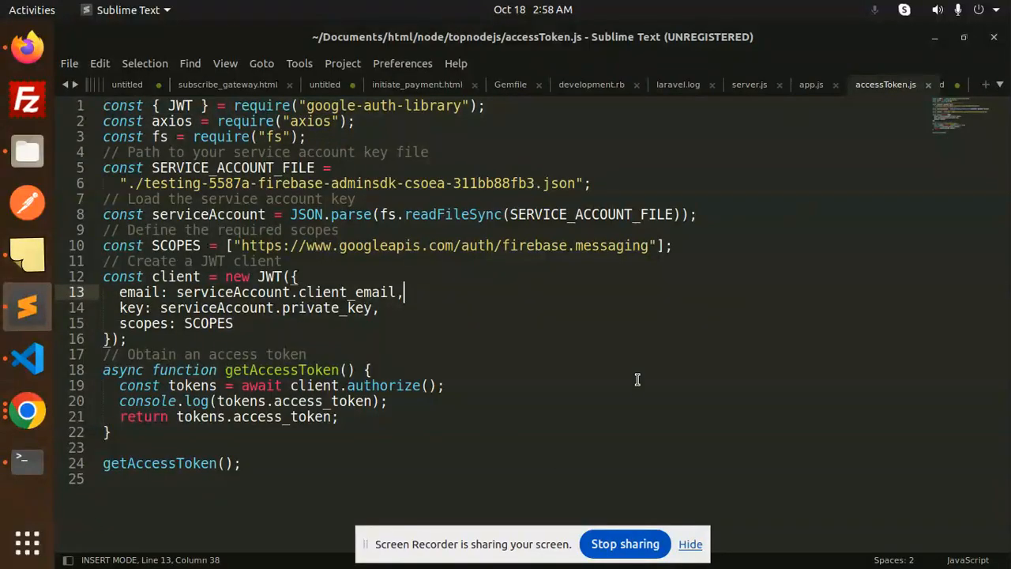
pyautogui.moveTo(804, 269)
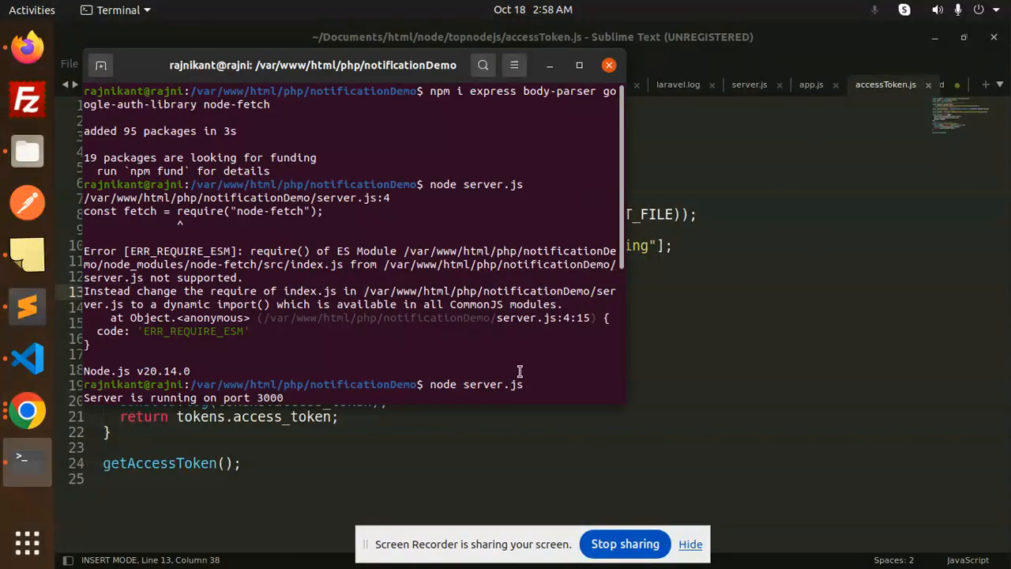
# Run 'npm i axios' then 'node server.js', which fails on the missing key file
pyautogui.click(578, 65)
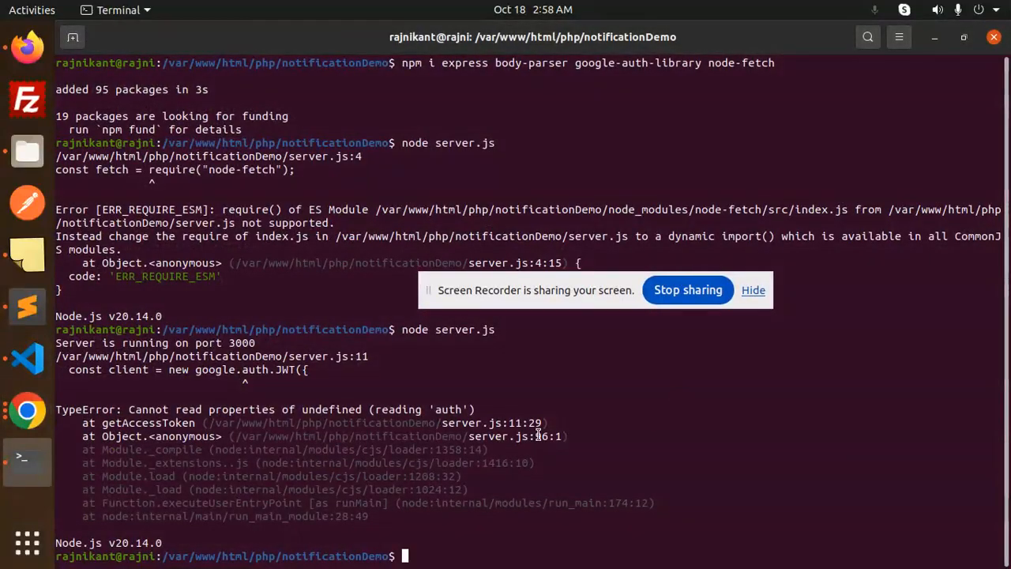
pyautogui.write('node server.js')
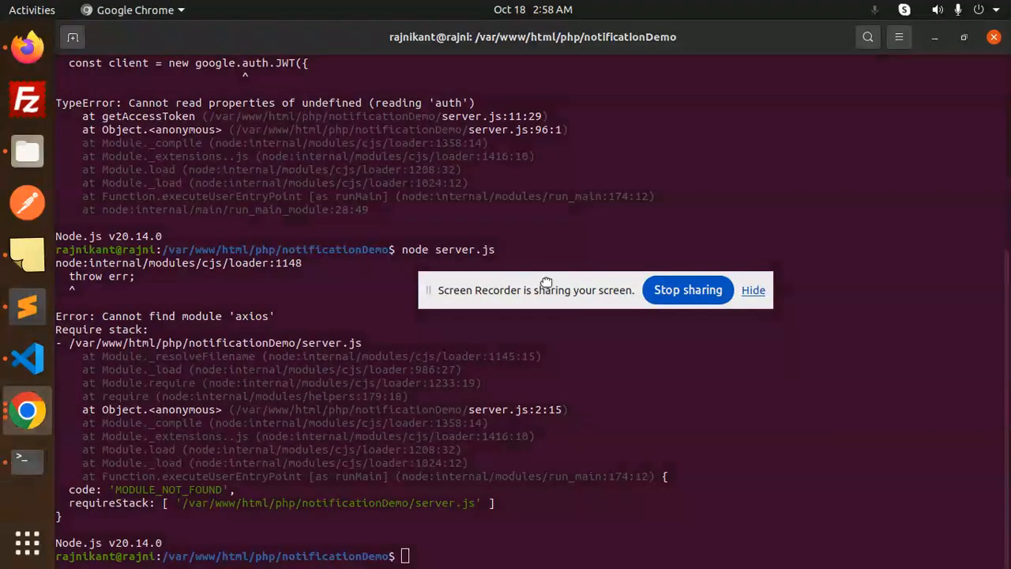
pyautogui.write('npm i axios')
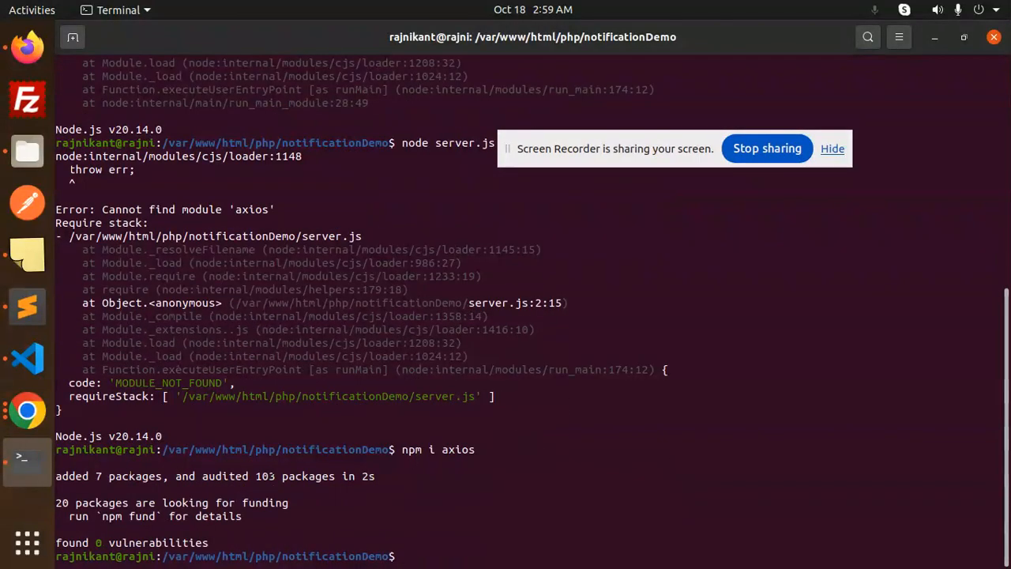
pyautogui.write('node server.js')
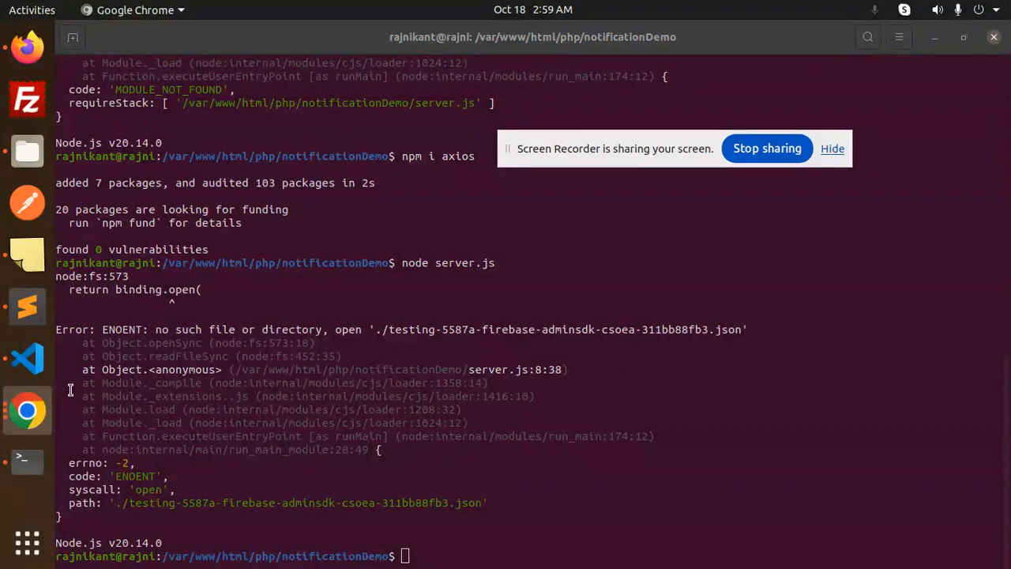
# Replace the old key file name in SERVICE_ACCOUNT_FILE with a './' relative path
pyautogui.click(25, 357)
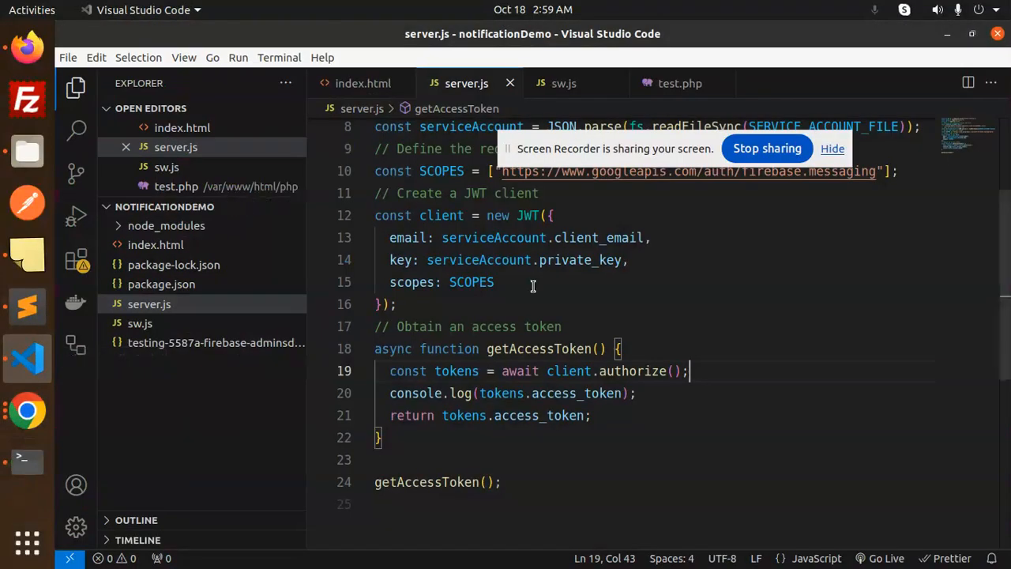
pyautogui.click(833, 149)
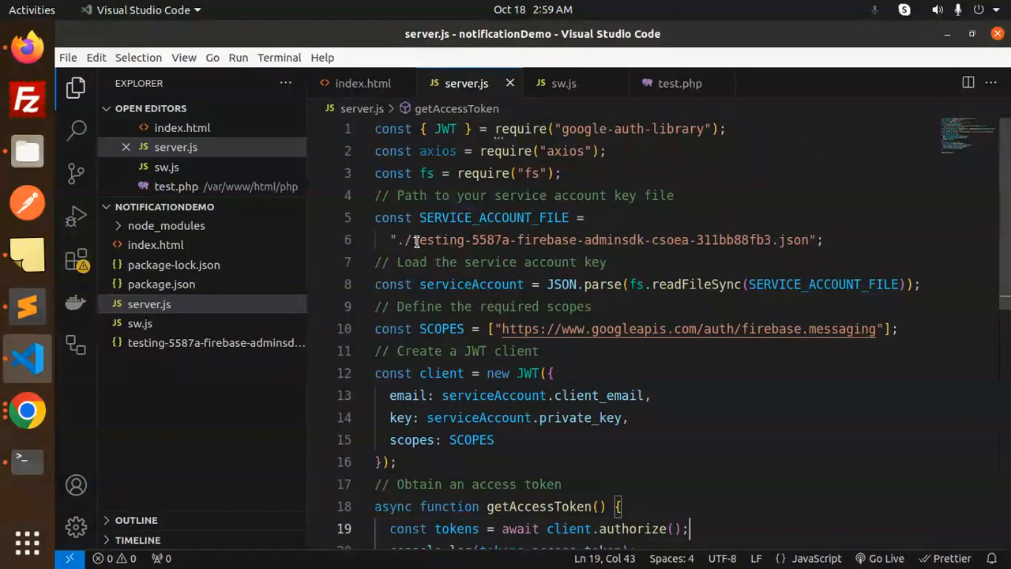
pyautogui.moveTo(414, 240); pyautogui.dragTo(808, 240)
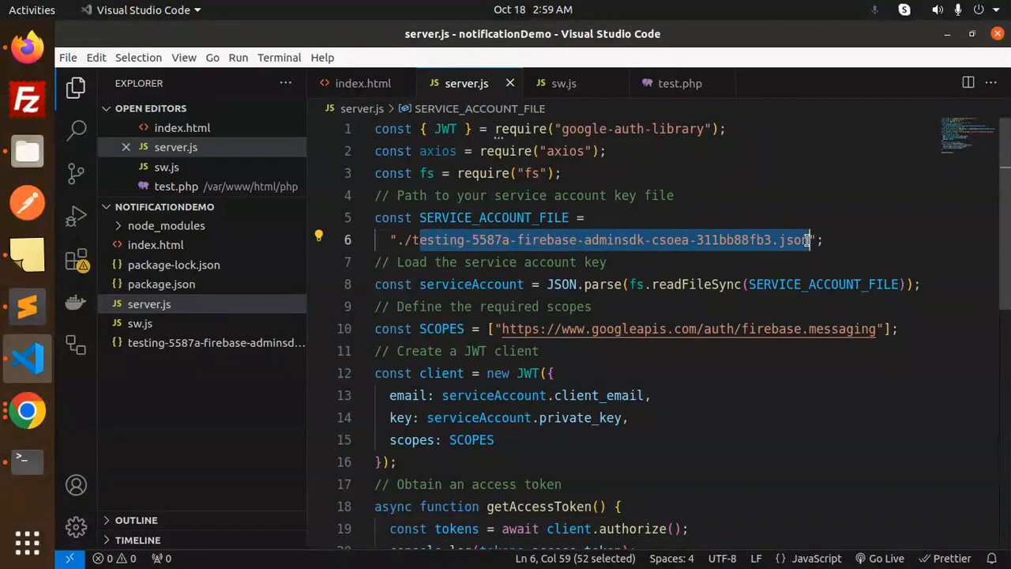
pyautogui.press('Delete')
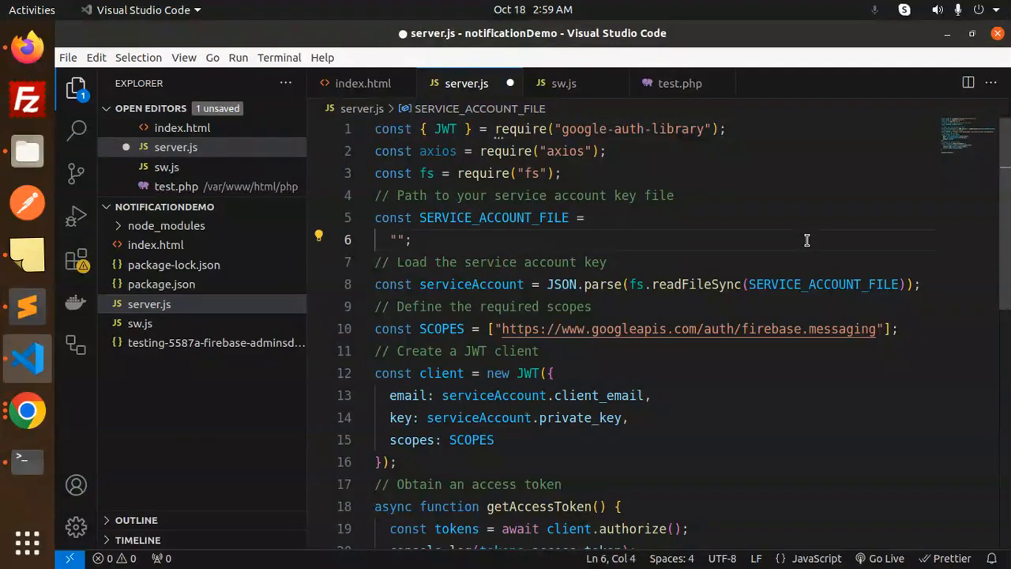
pyautogui.write('./')
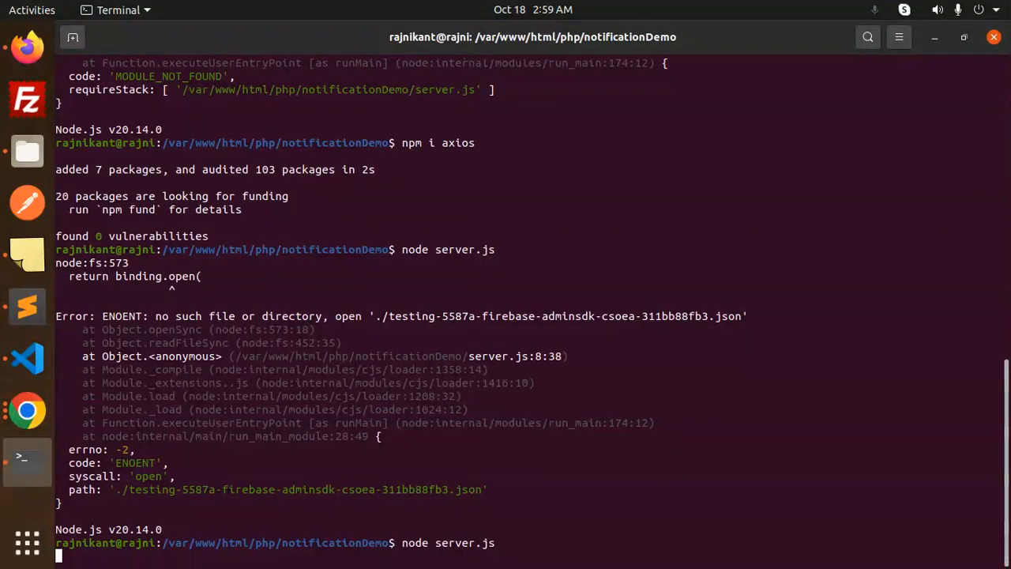
# Rerun 'node server.js' so it prints a long access token, then return to server.js
pyautogui.press('Return')
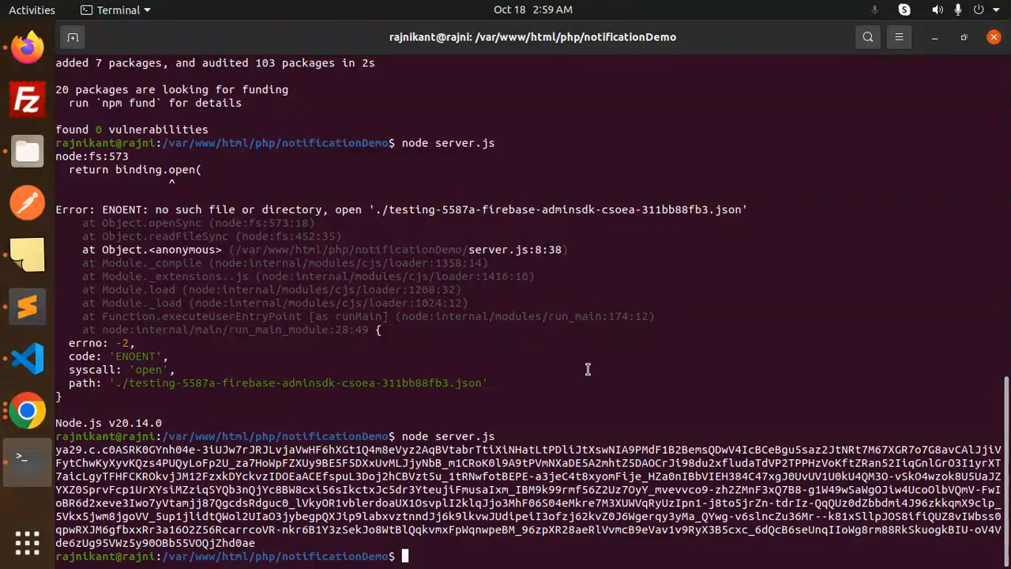
pyautogui.moveTo(7, 379)
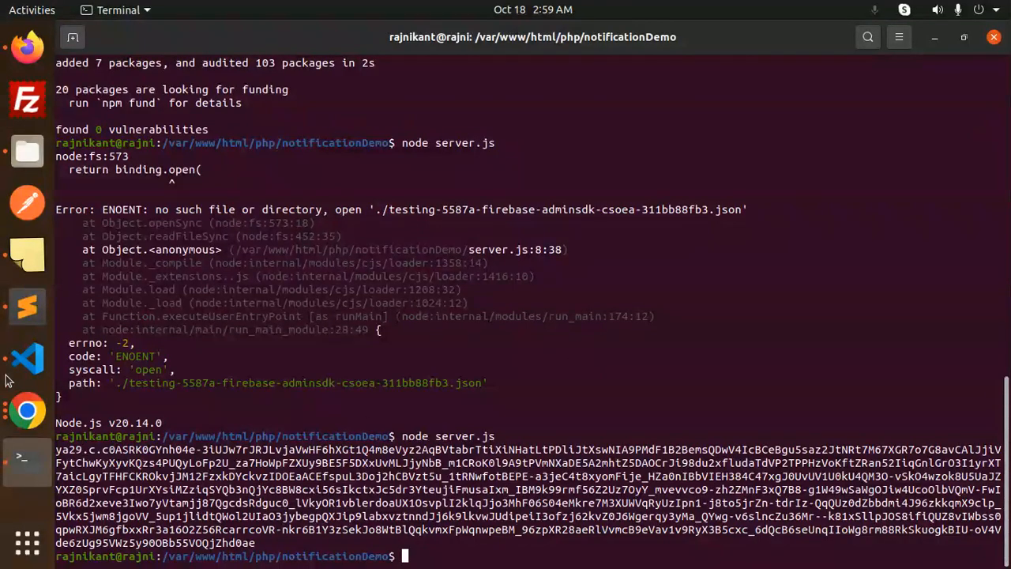
pyautogui.click(26, 357)
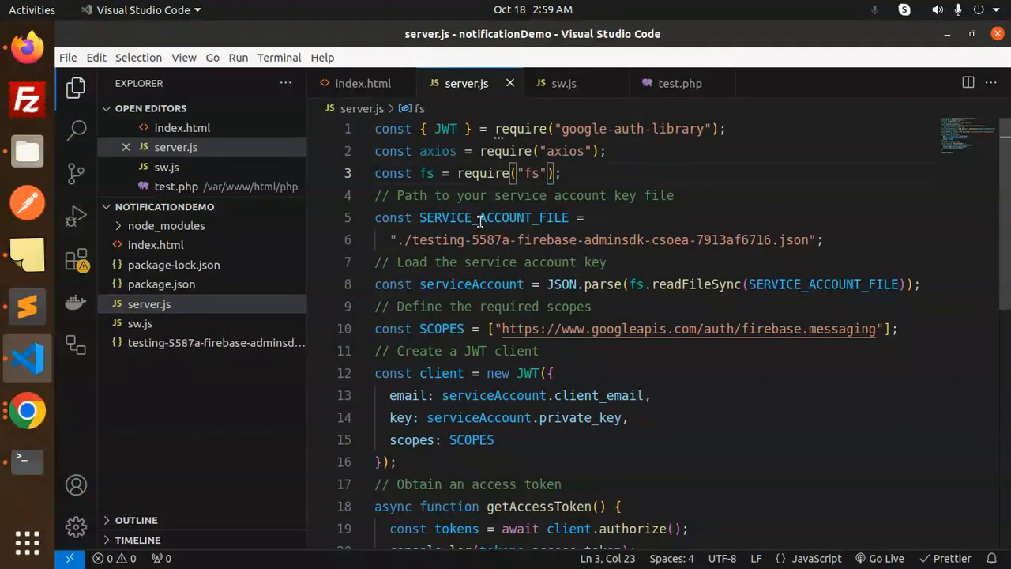
pyautogui.click(583, 218)
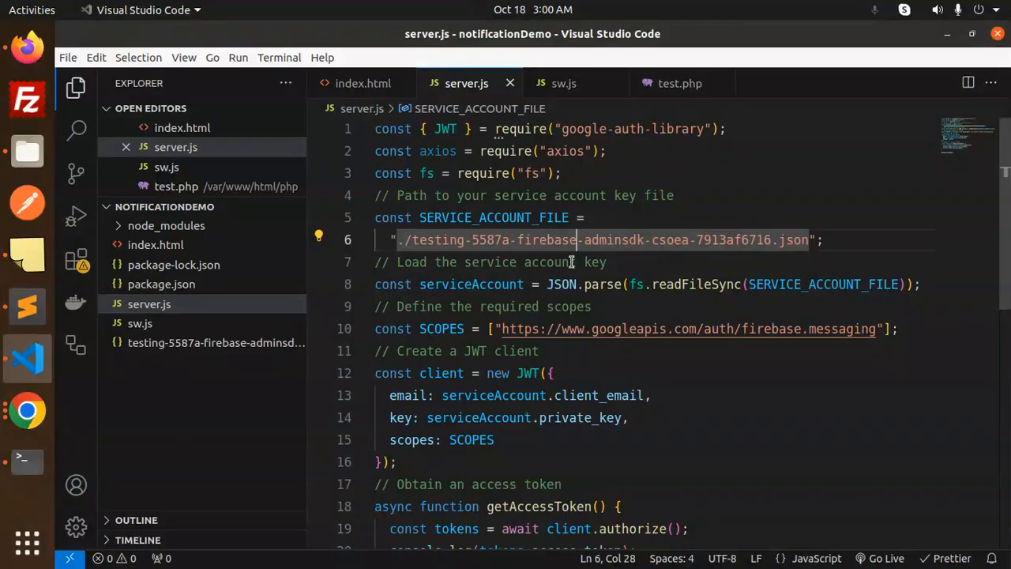
pyautogui.click(543, 263)
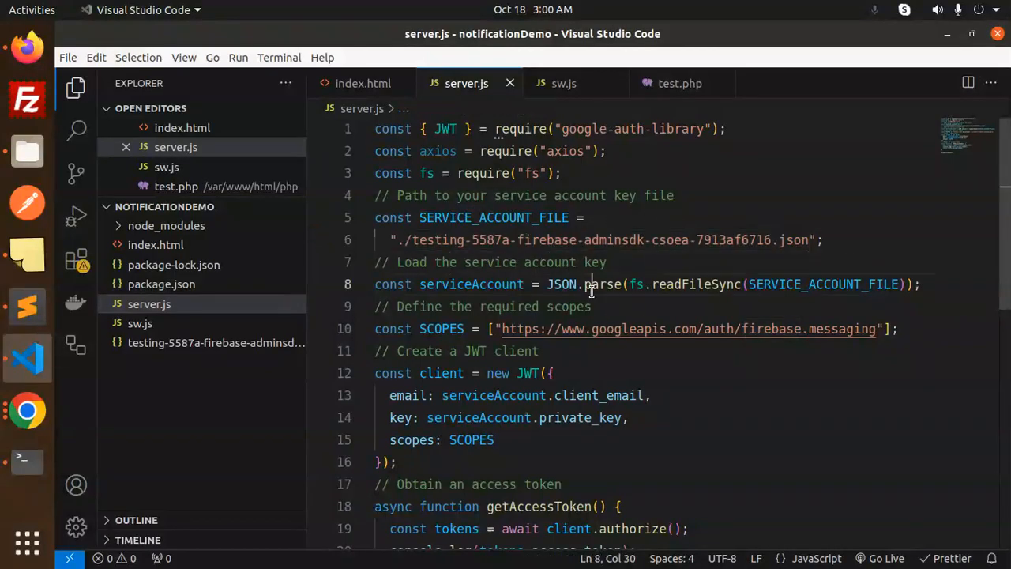
pyautogui.doubleClick(824, 284)
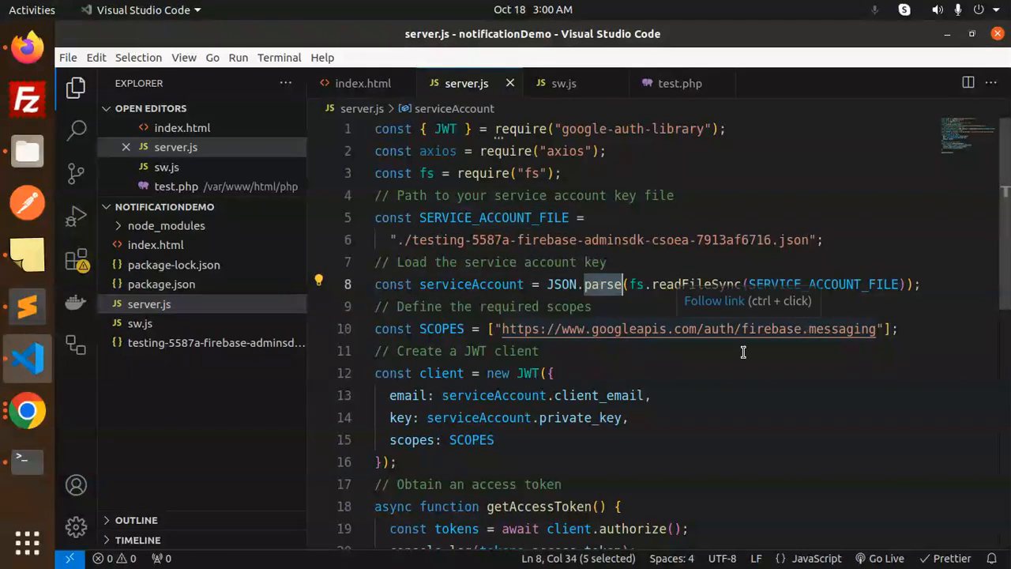
pyautogui.doubleClick(599, 395)
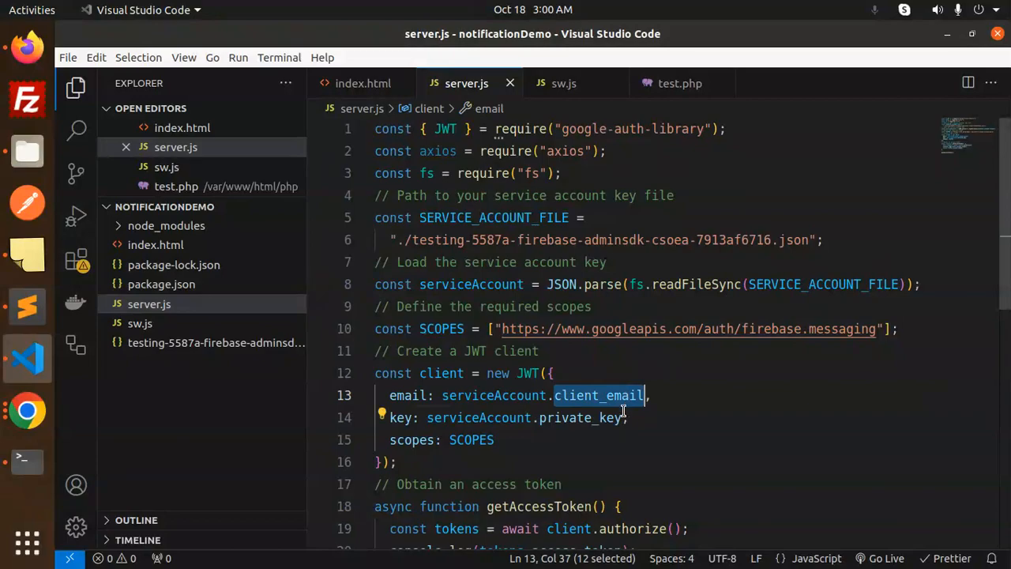
pyautogui.doubleClick(442, 373)
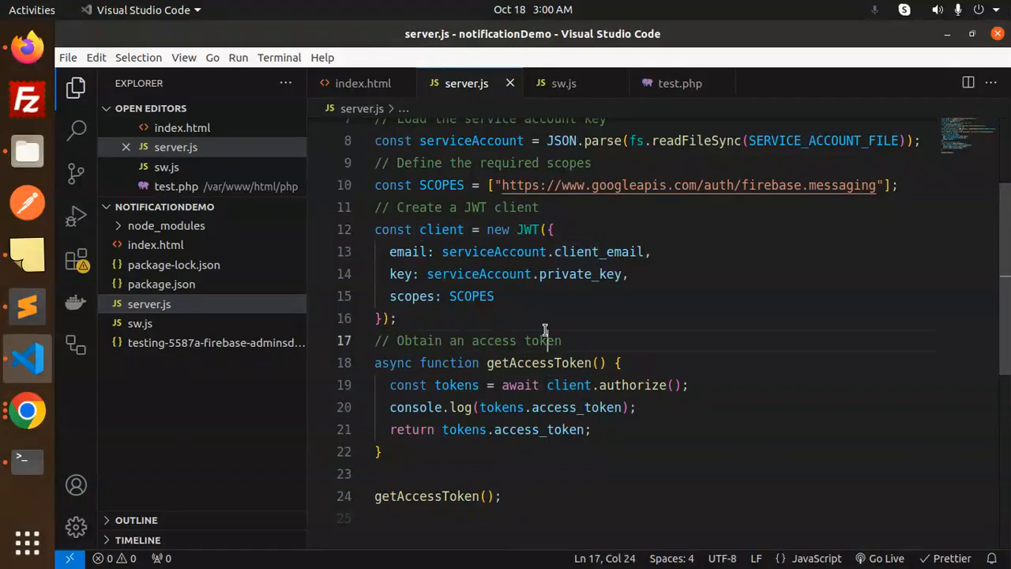
pyautogui.doubleClick(621, 386)
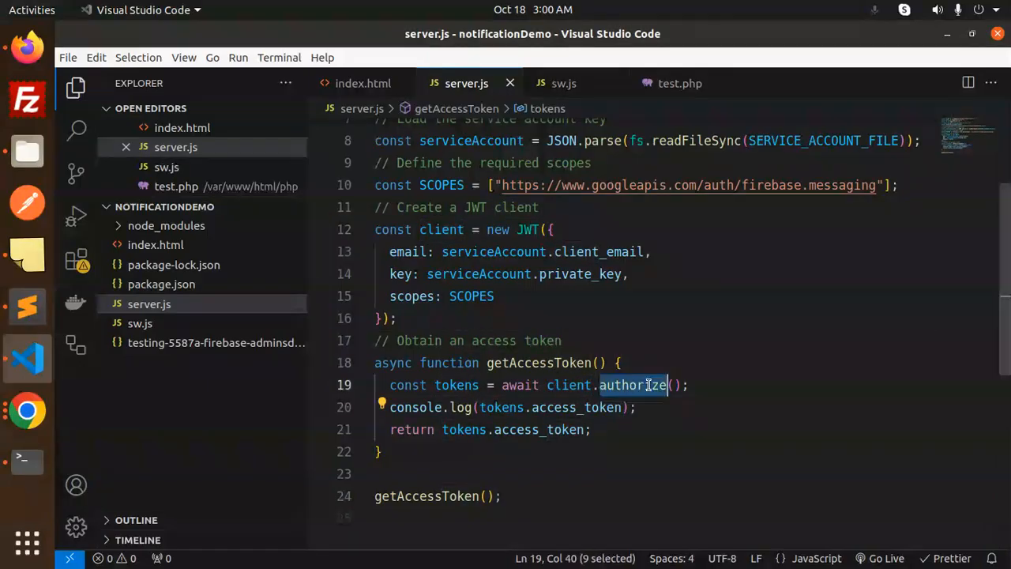
pyautogui.doubleClick(577, 407)
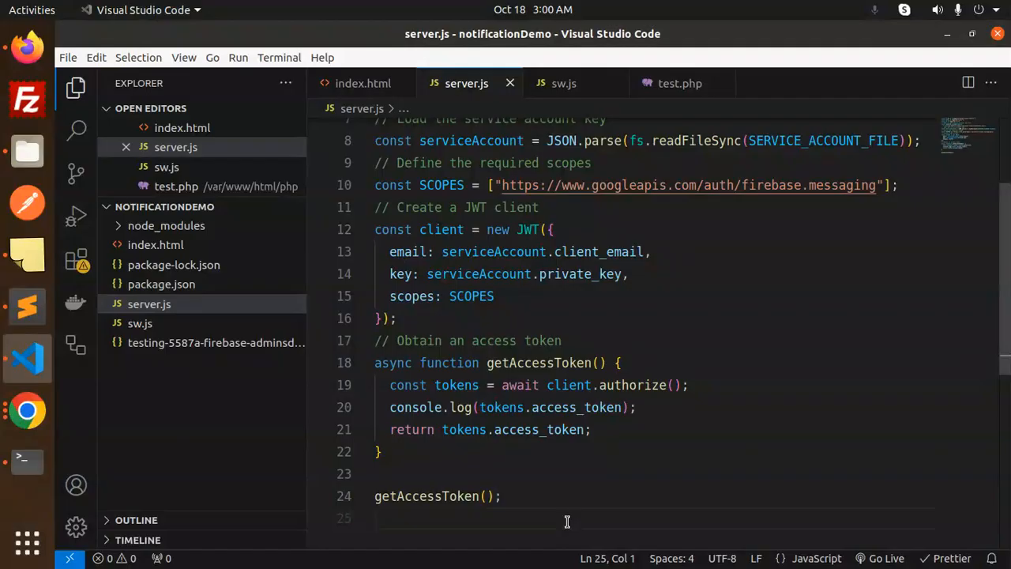
pyautogui.moveTo(27, 411)
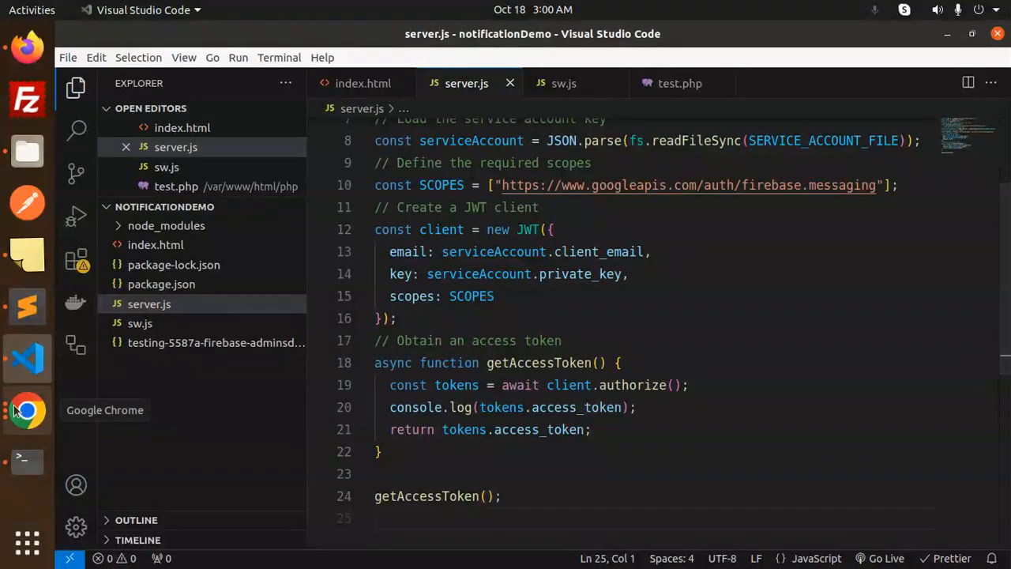